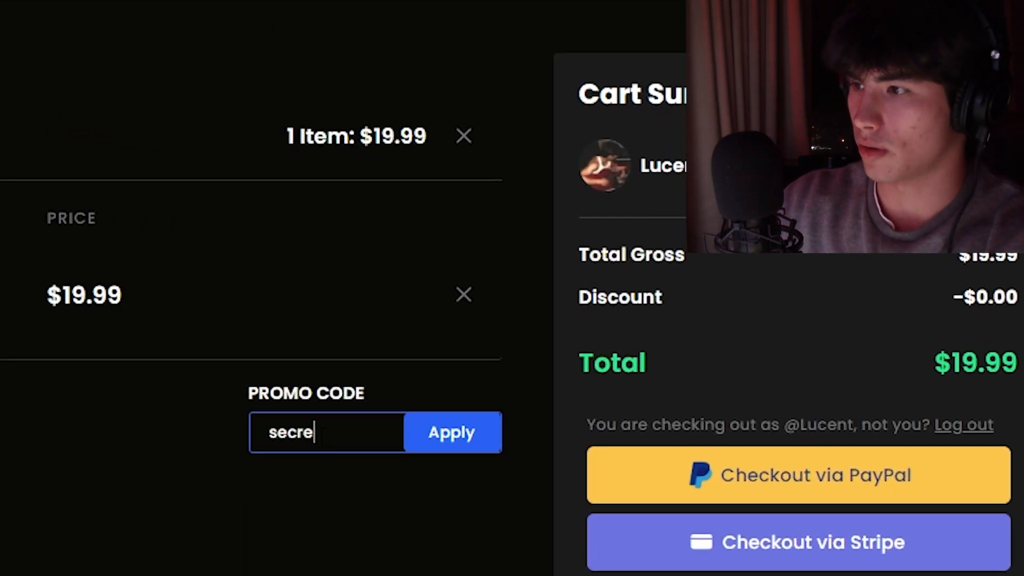
# Apply promo code secret20 to the Red Moon sound kit cart and confirm it
pyautogui.click(450, 432)
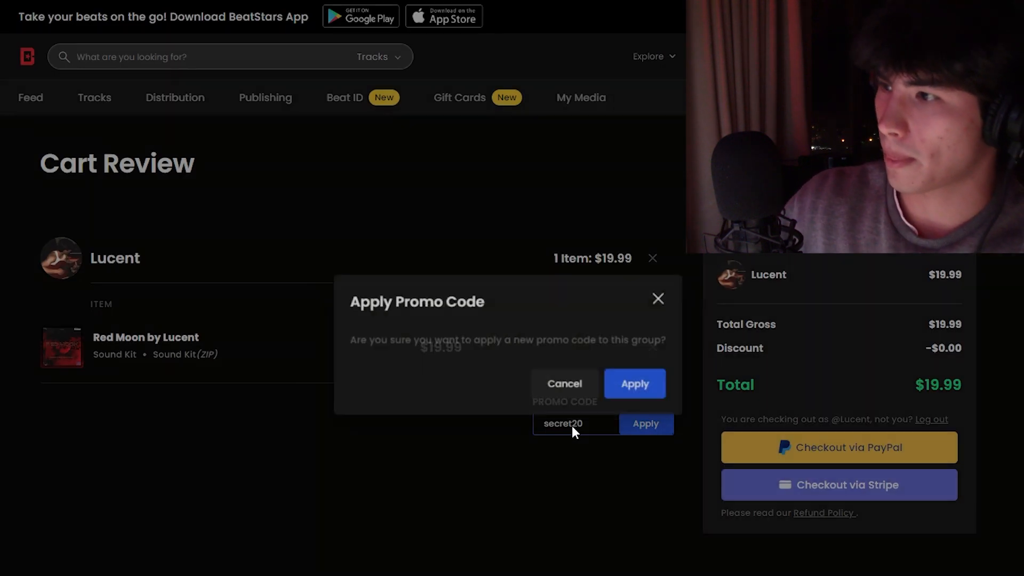
pyautogui.click(563, 383)
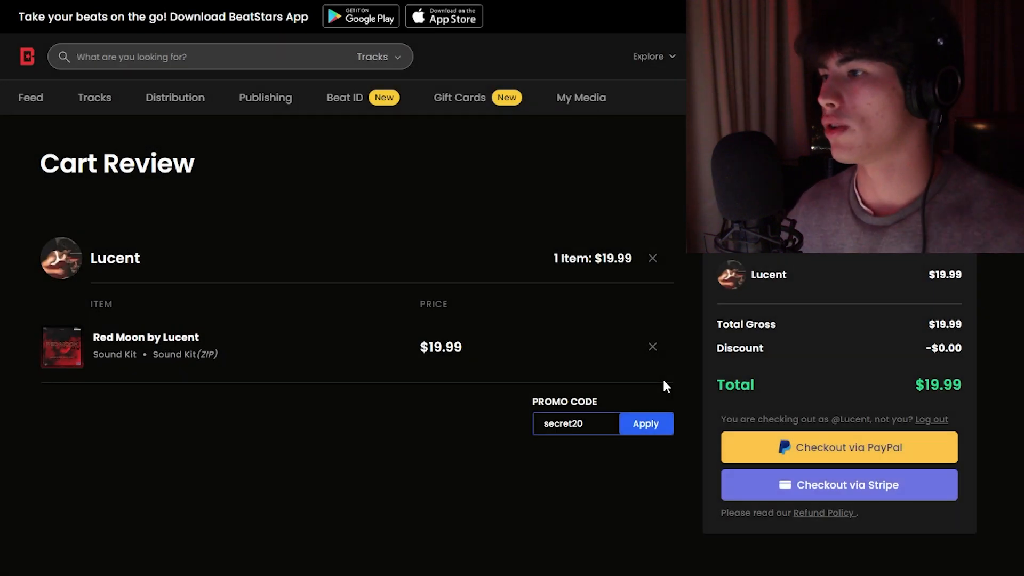